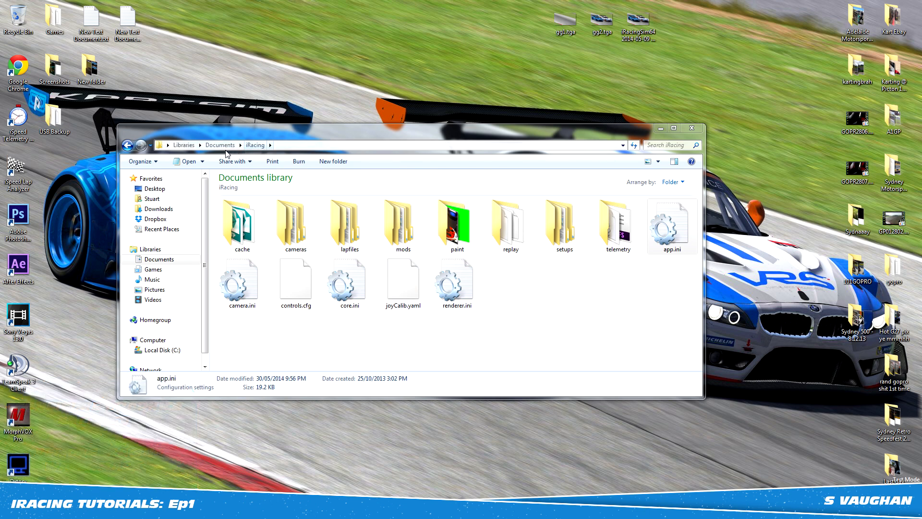
mouse_move(220, 145)
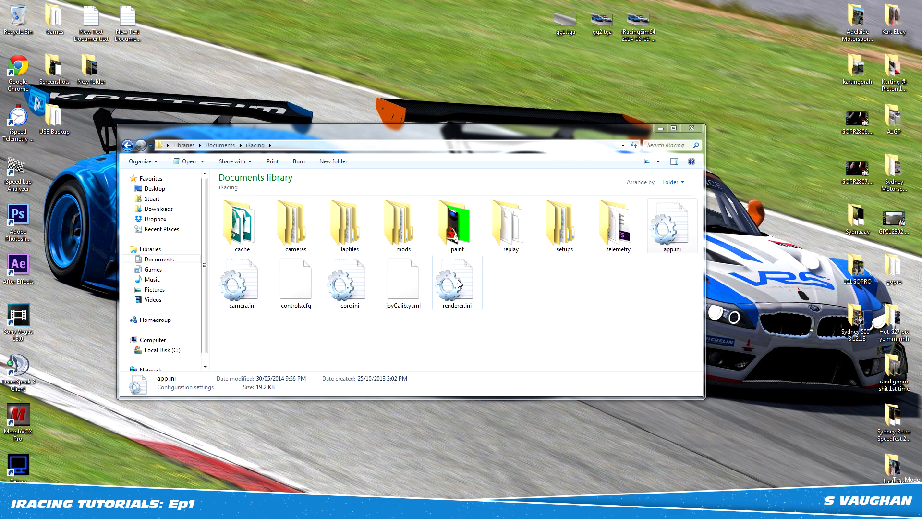
Step: Review renderer.ini's texture compression settings in Notepad and close it
double_click(456, 282)
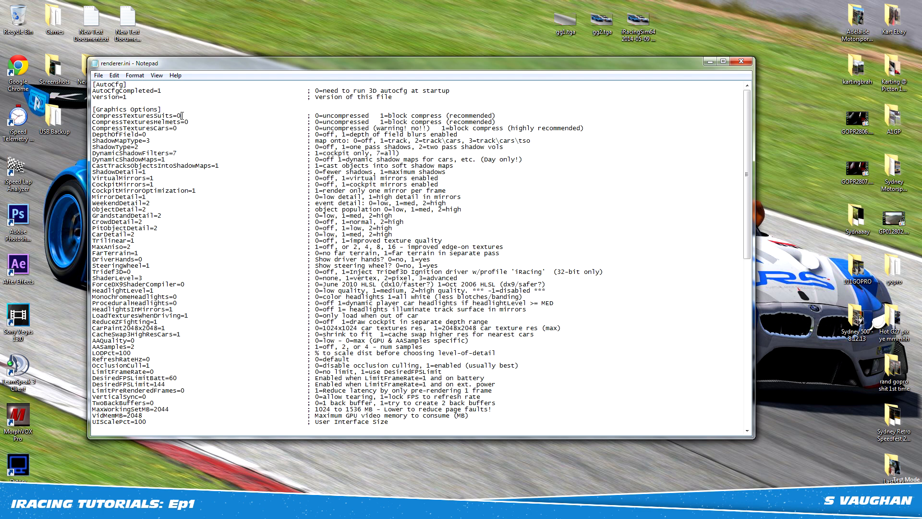
left_click(98, 75)
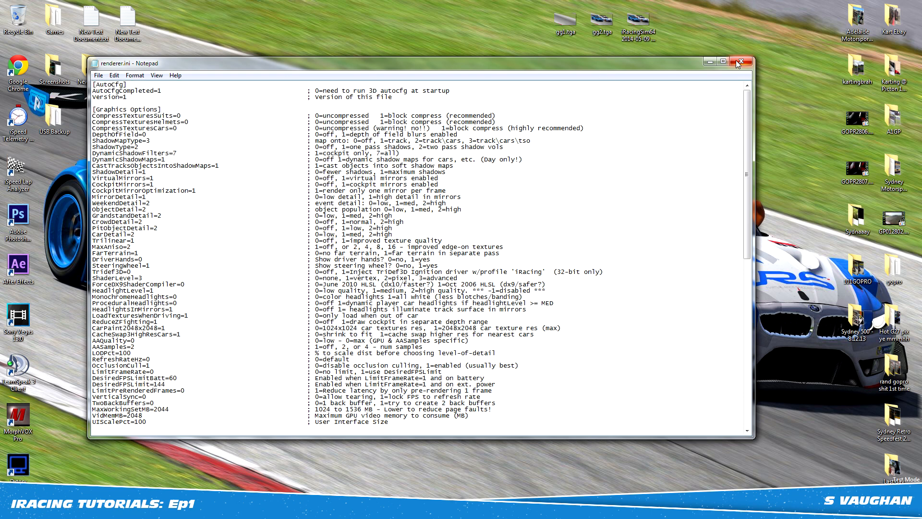
left_click(740, 62)
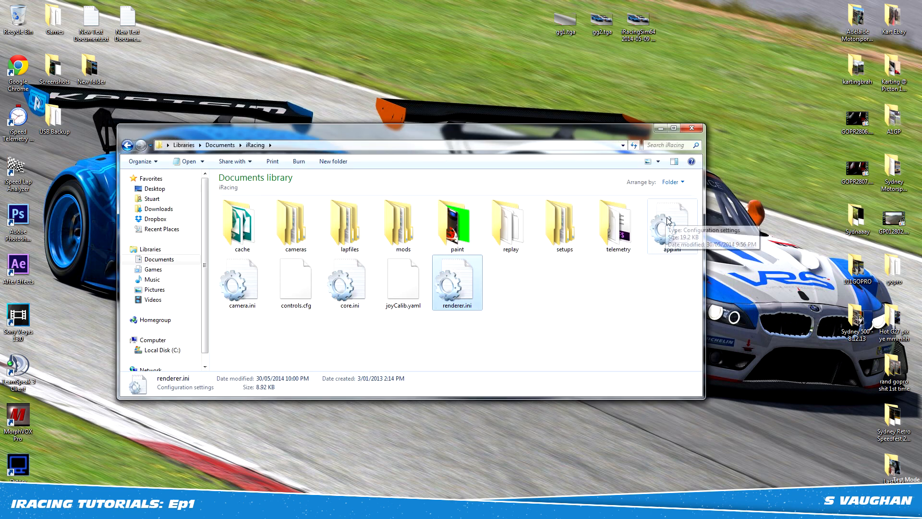
Step: Look through app.ini to its bottom sections, then clear it away to show the desktop
double_click(672, 227)
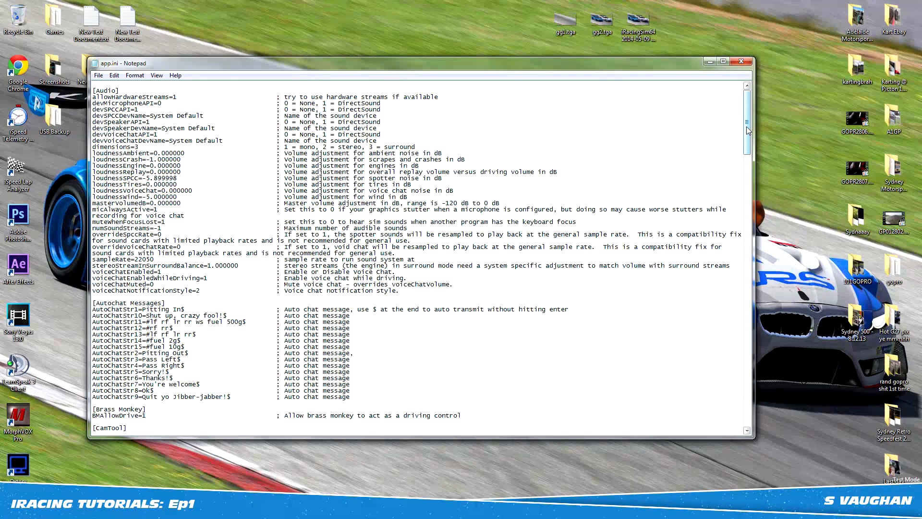
scroll("down", 3)
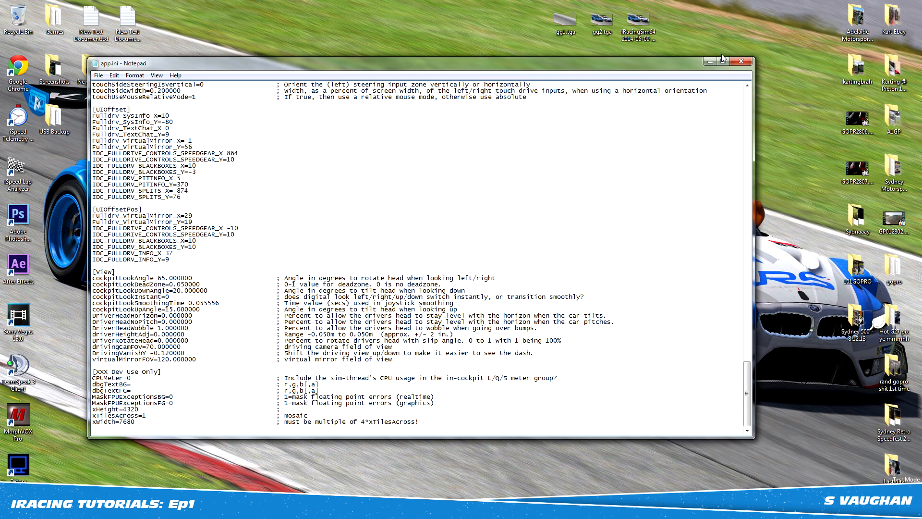
left_click(714, 62)
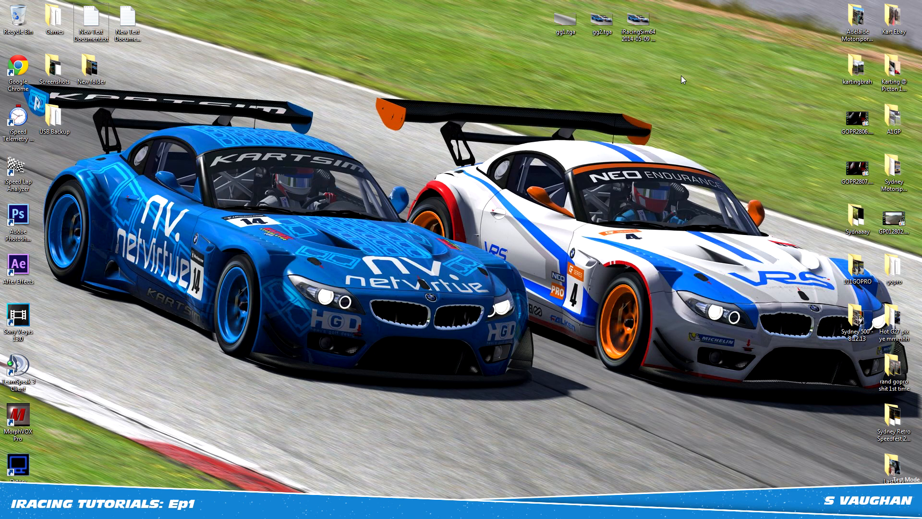
Step: Check the main display's 1920 × 1080 resolution from the desktop Screen resolution page
right_click(685, 79)
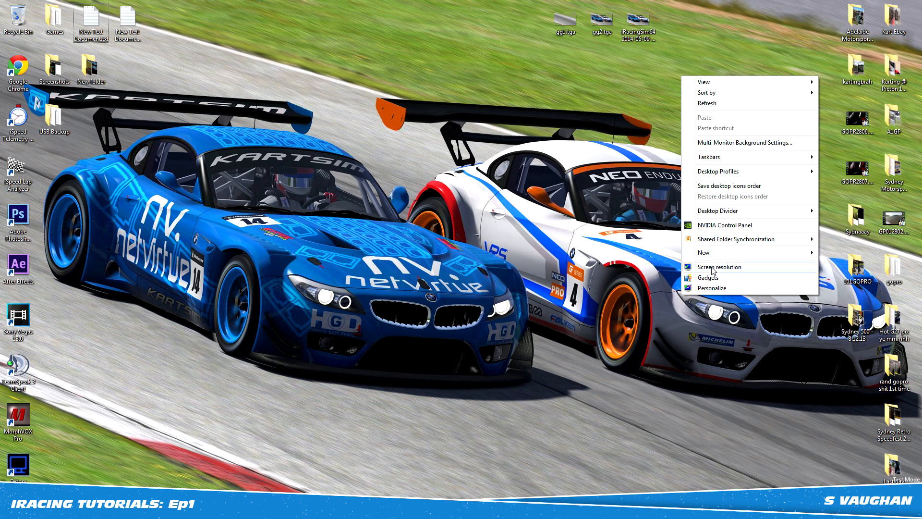
left_click(718, 266)
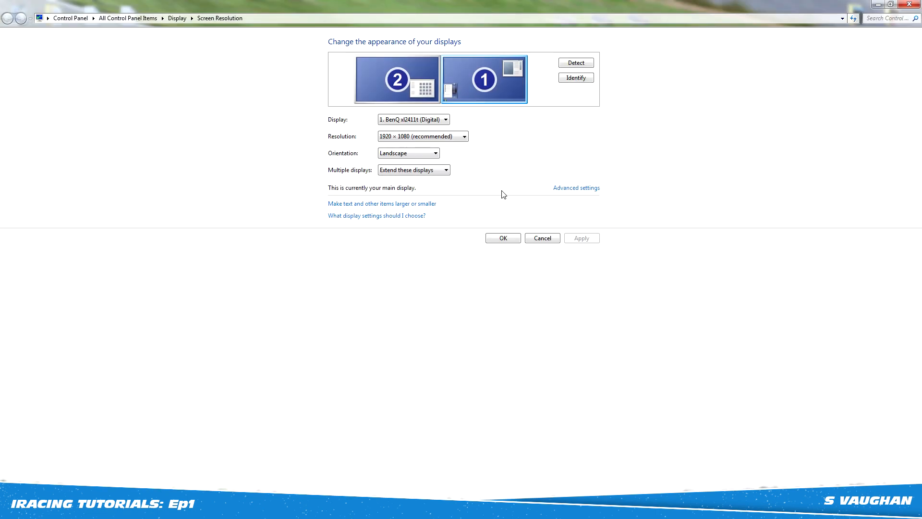
mouse_move(459, 145)
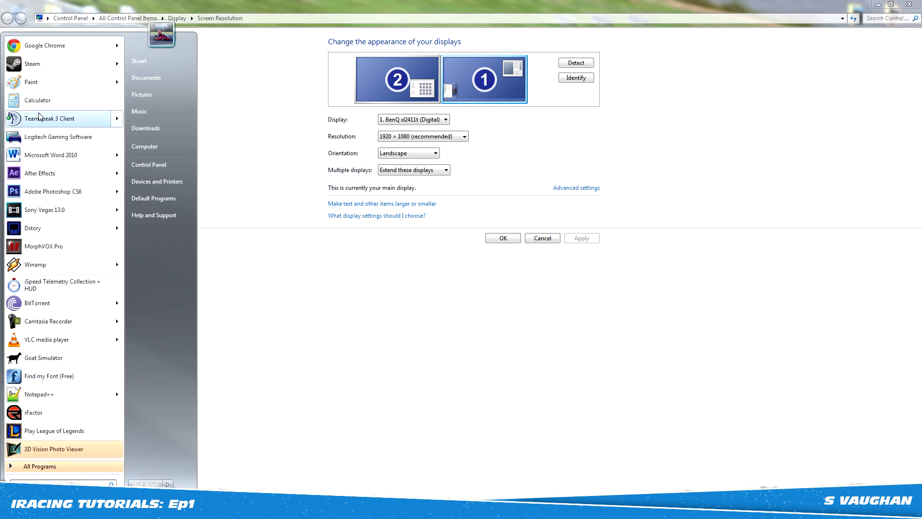
left_click(37, 100)
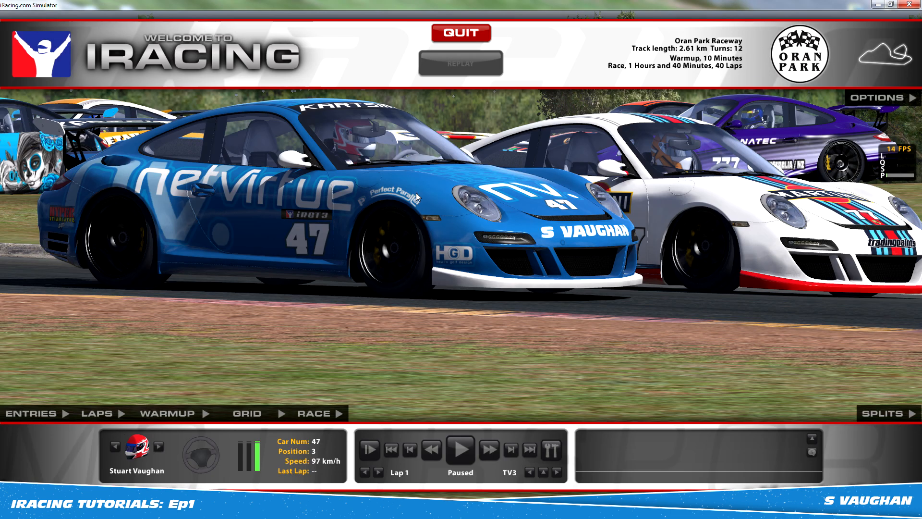
Step: Review the replay graphics settings in iRacing options and return to the Oran Park session
left_click(877, 97)
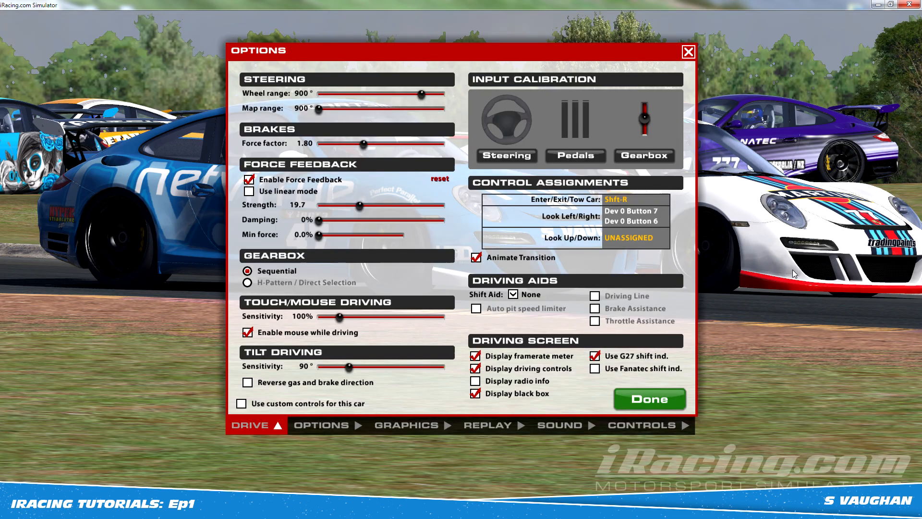
left_click(488, 425)
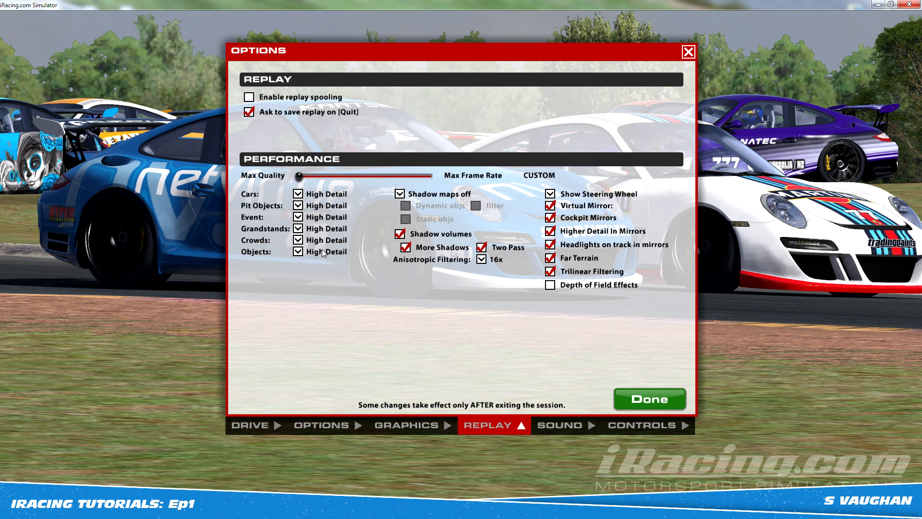
mouse_move(323, 254)
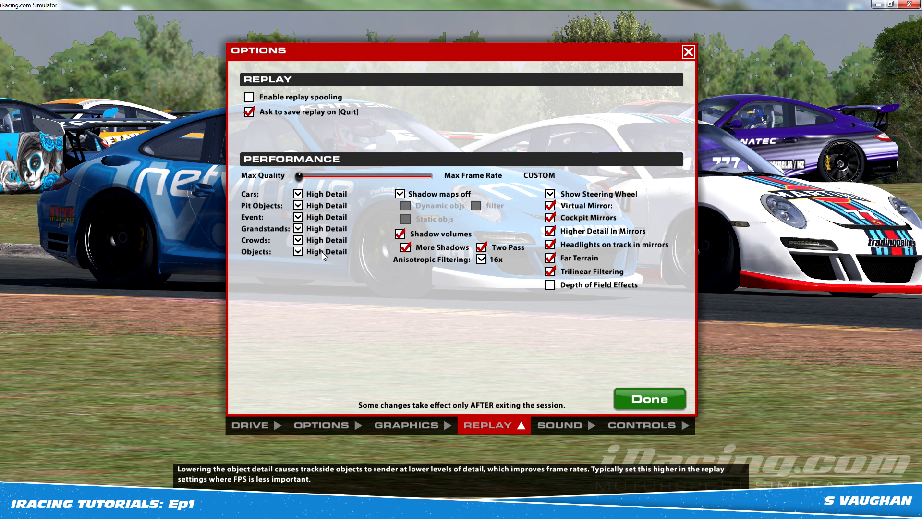
mouse_move(333, 238)
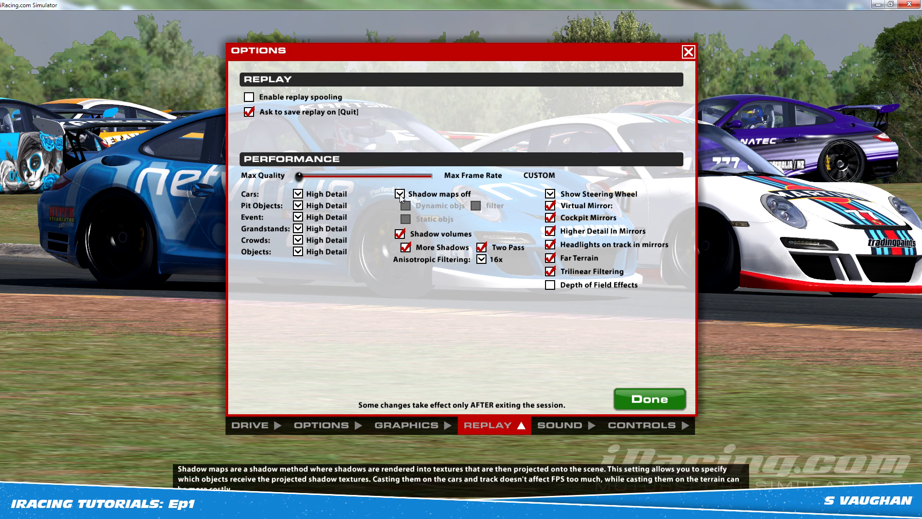
mouse_move(524, 396)
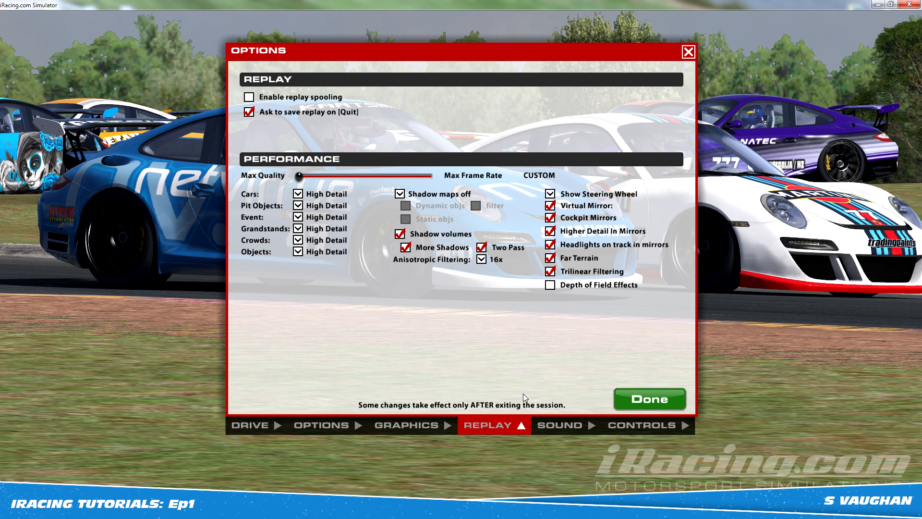
left_click(649, 399)
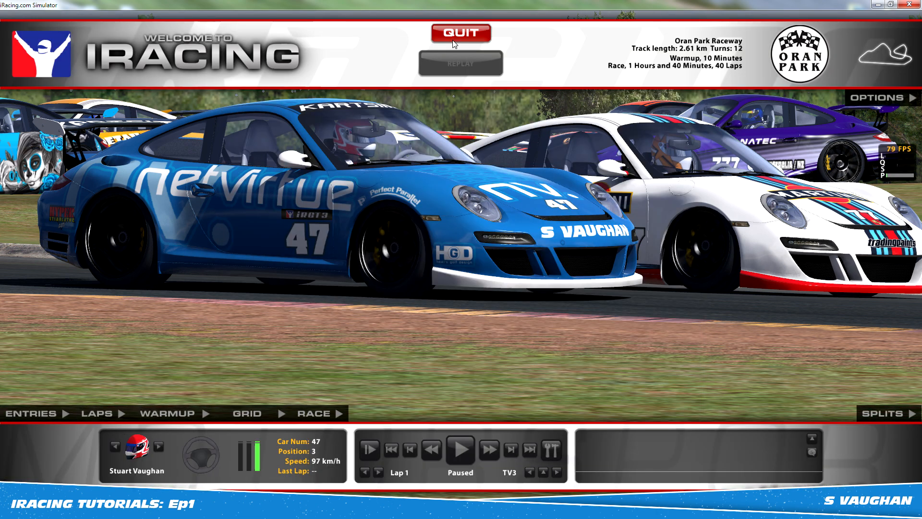
mouse_move(375, 202)
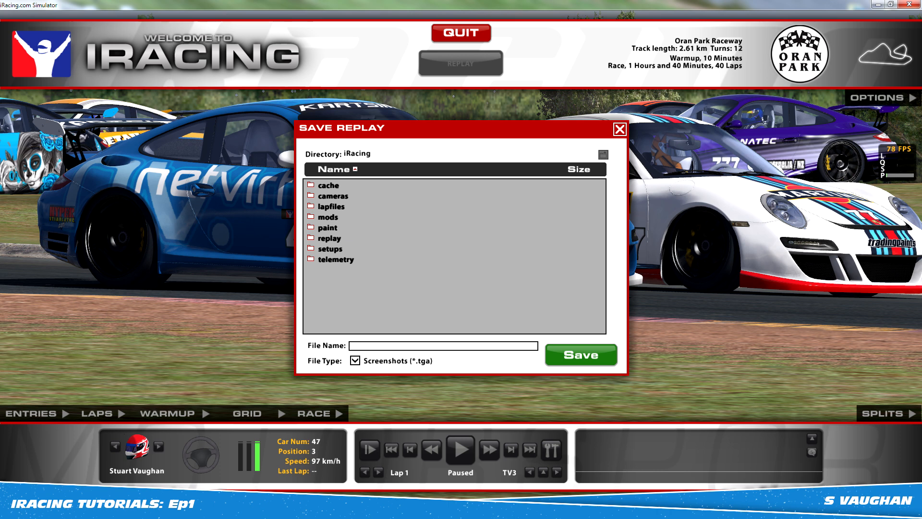
mouse_move(362, 347)
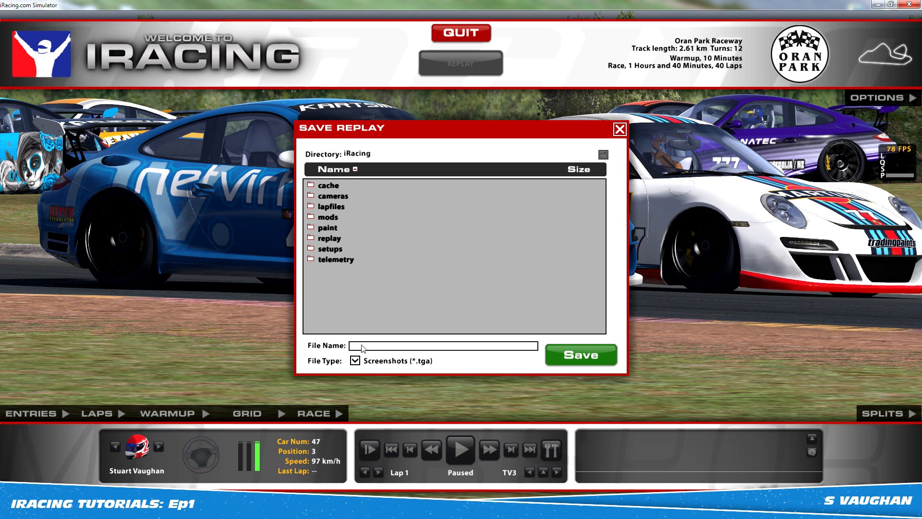
mouse_move(362, 348)
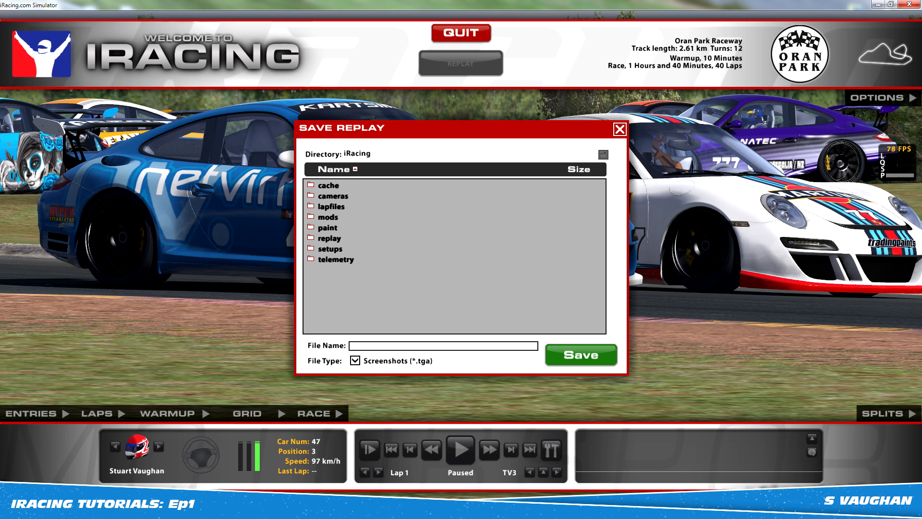
Step: Begin the screenshot file name with 't' in the Save dialog's File Name box
left_click(356, 360)
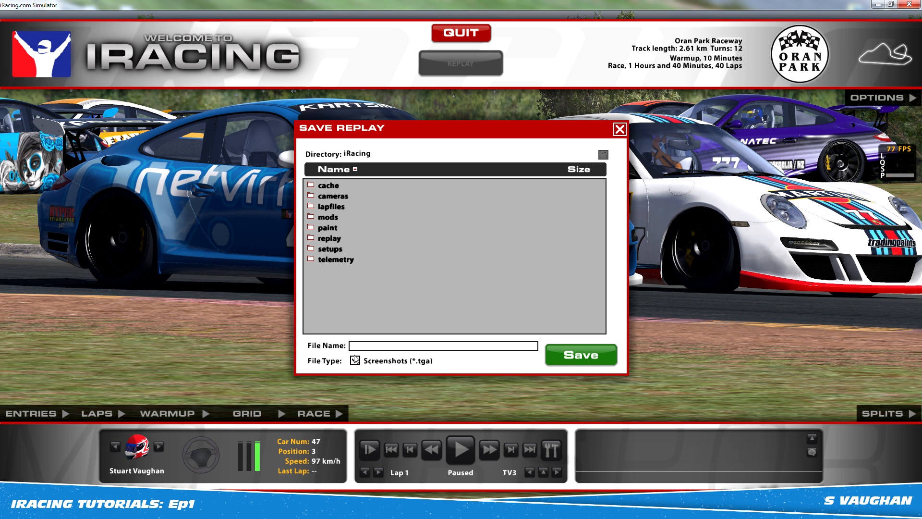
type("t")
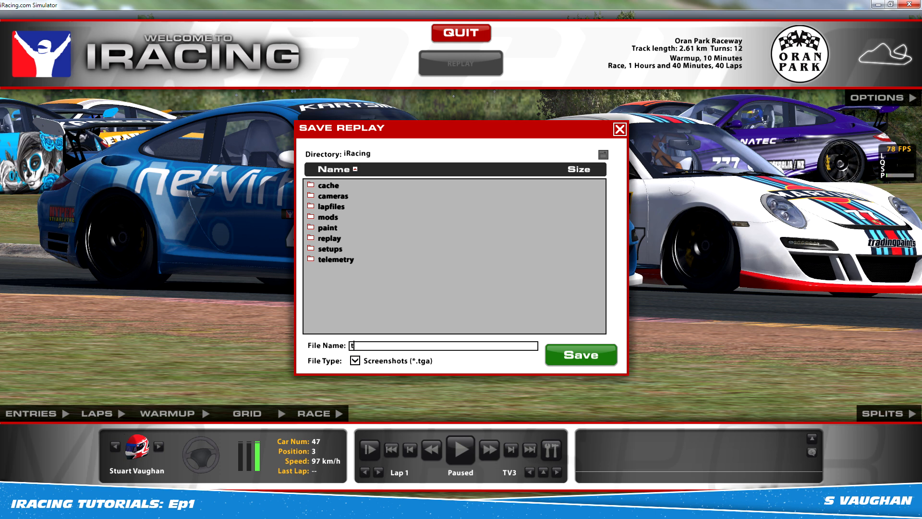